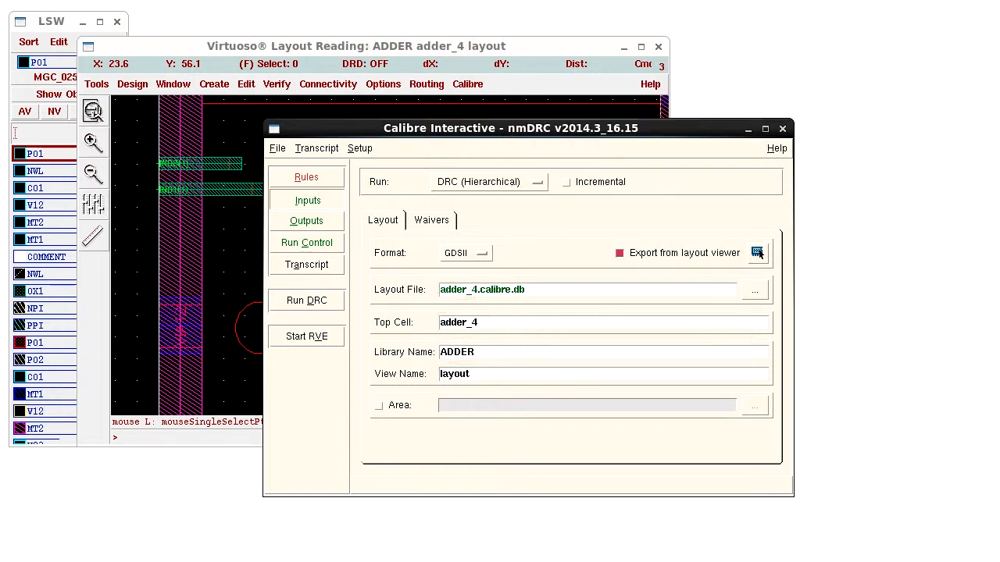
Show the nmDRC Outputs page with results adder_4.drc.results and summary adder_4.drc.summary.
{"action": "left_click", "coordinate": [307, 222]}
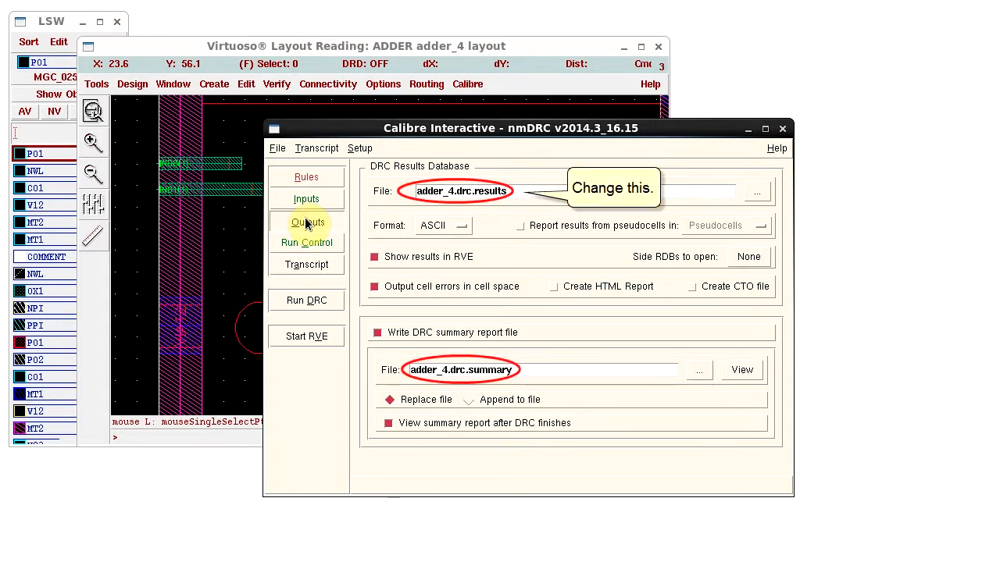
{"action": "mouse_move", "coordinate": [306, 176]}
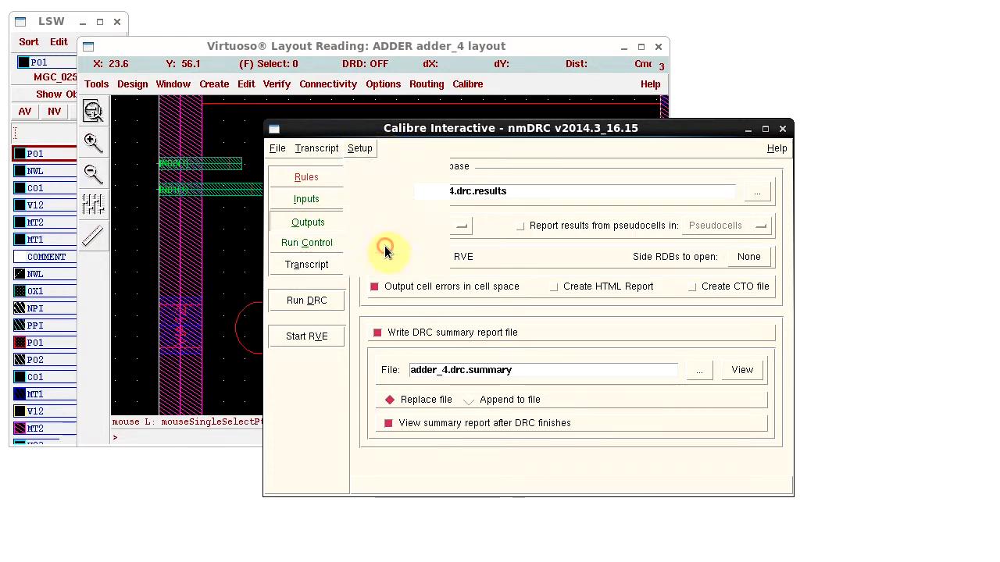
In Setup Preferences > Templates > Outputs, set the results file template to %L_%l_results.rdb.
{"action": "left_click", "coordinate": [360, 149]}
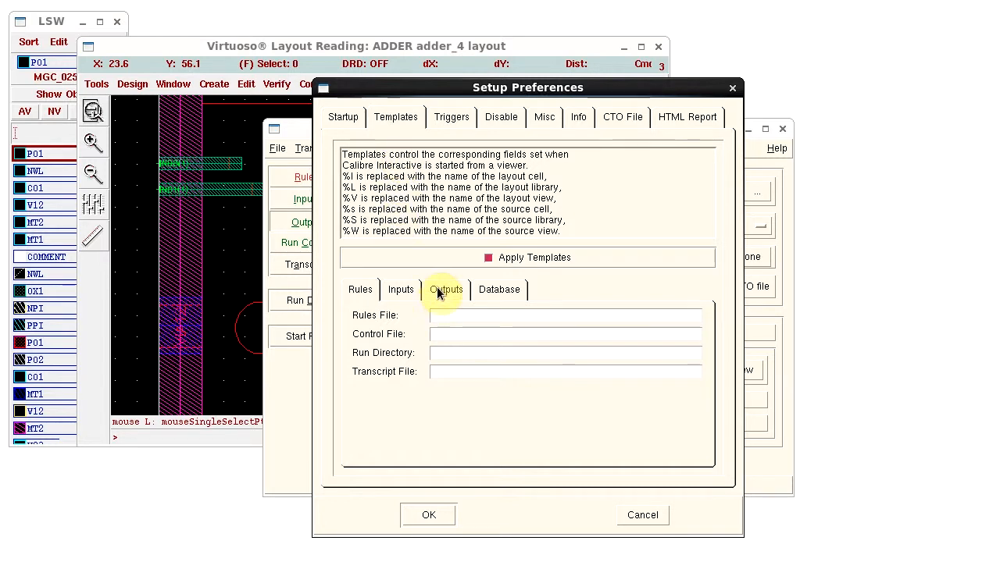
{"action": "left_click", "coordinate": [445, 289]}
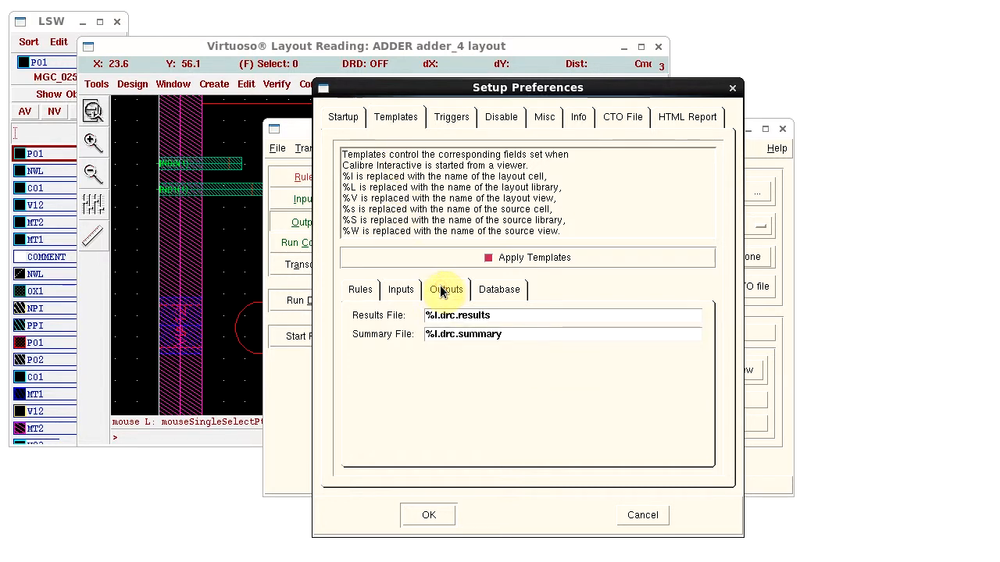
{"action": "left_click", "coordinate": [508, 316]}
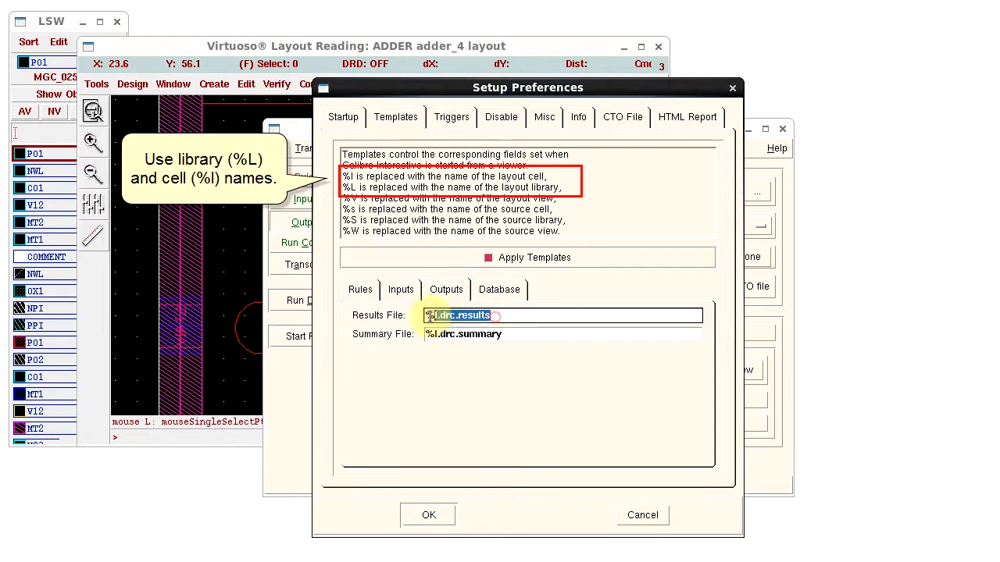
{"action": "type", "text": "%L_%l_"}
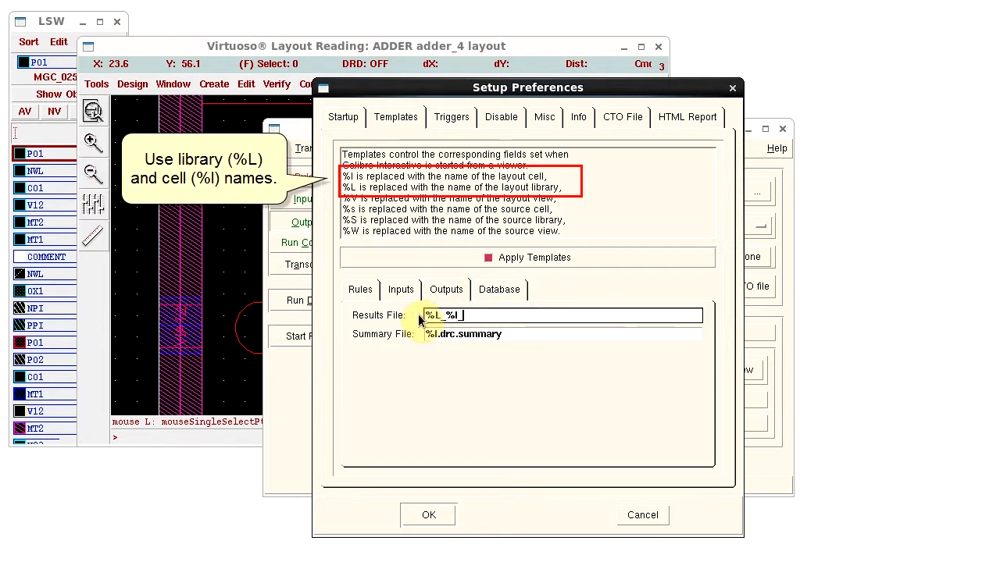
{"action": "type", "text": "results.rd"}
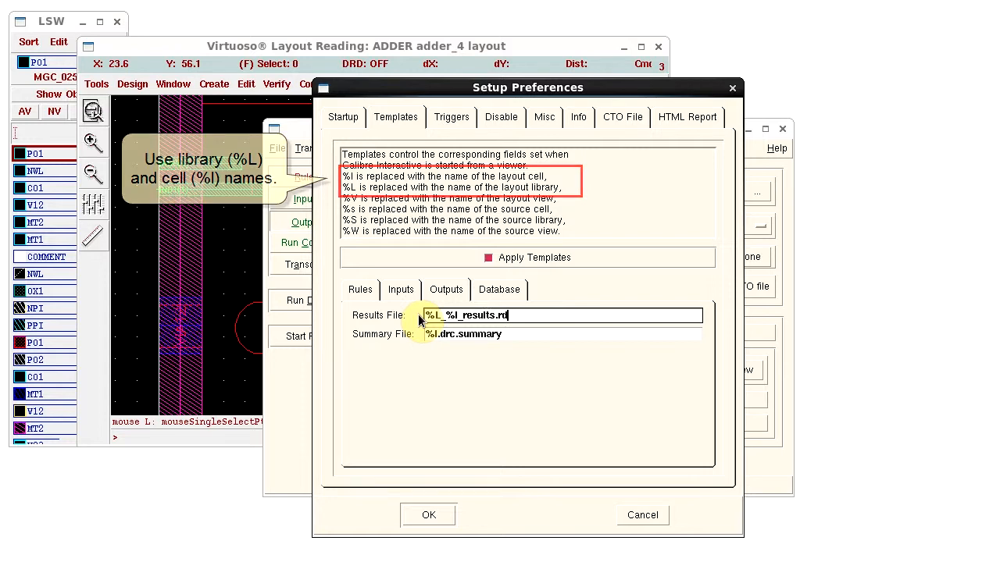
Under the Rules templates, set the rules file template to $DRC_RULES.
{"action": "left_click", "coordinate": [359, 289]}
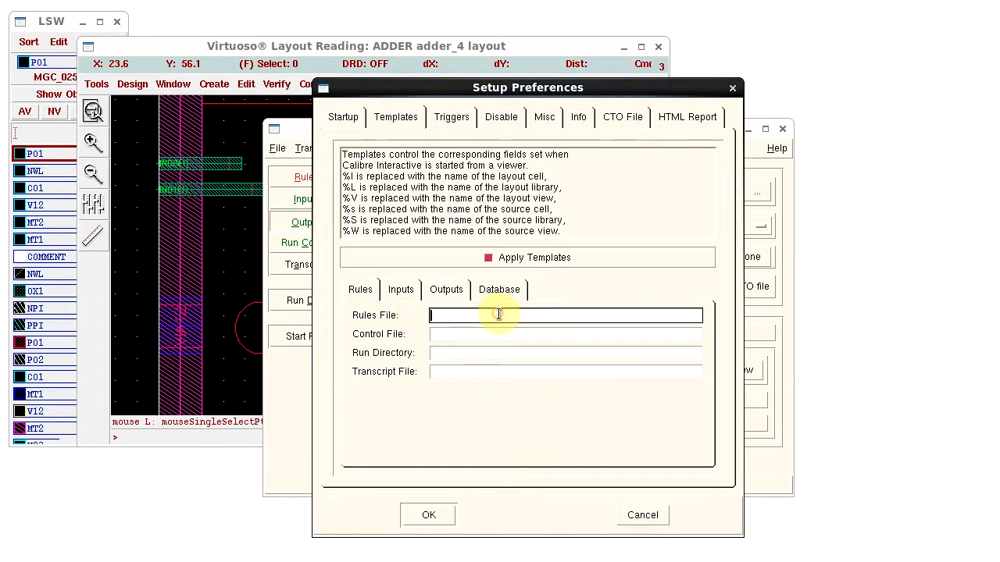
{"action": "type", "text": "$DRC_R"}
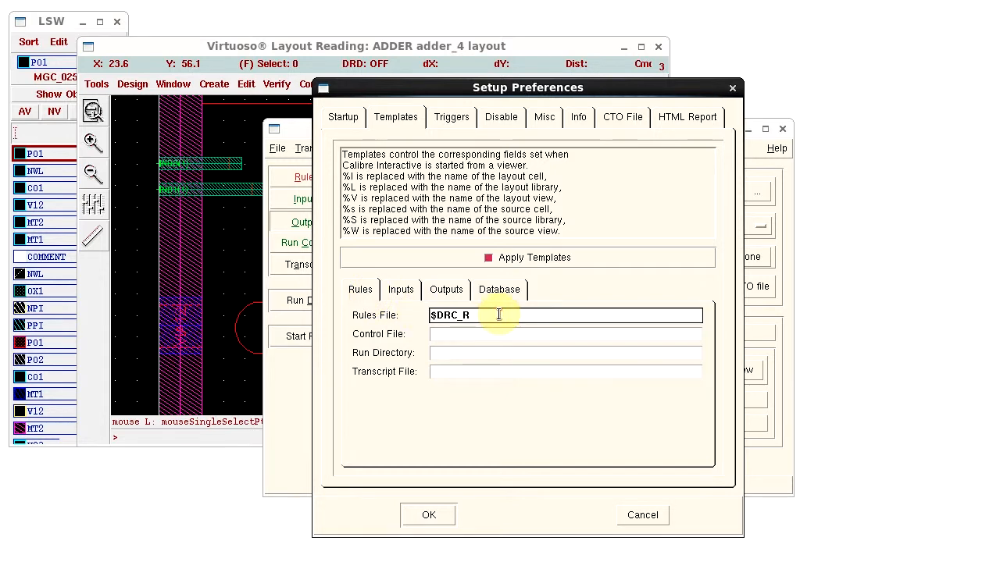
{"action": "type", "text": "ULES"}
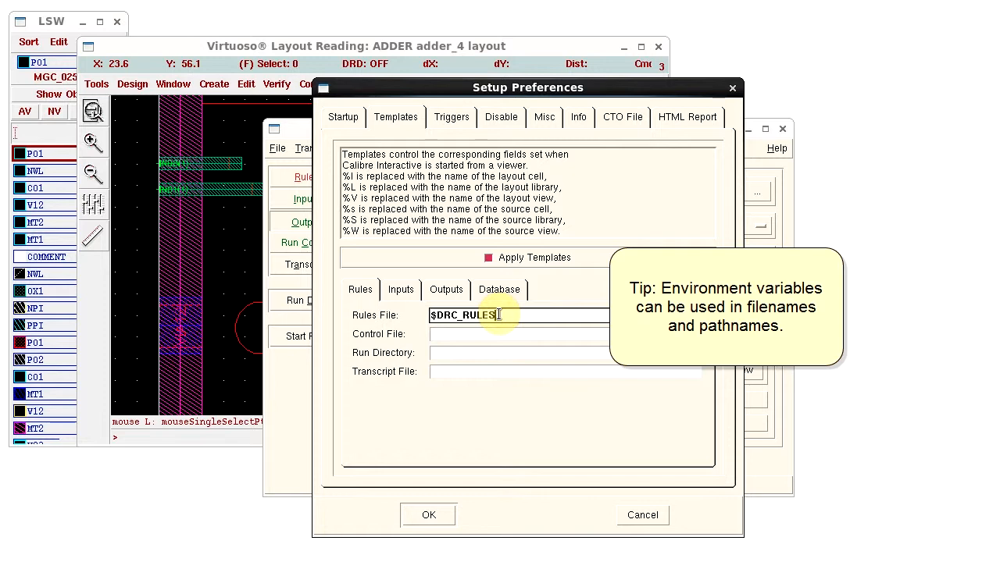
{"action": "mouse_move", "coordinate": [492, 478]}
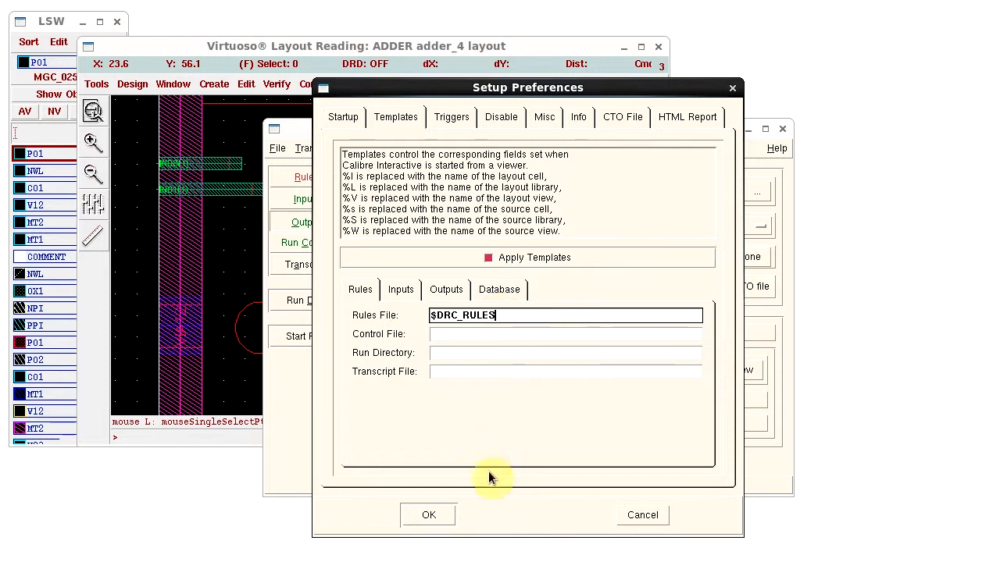
Accept the template changes and save the runset as drc_runset_t.
{"action": "left_click", "coordinate": [428, 516]}
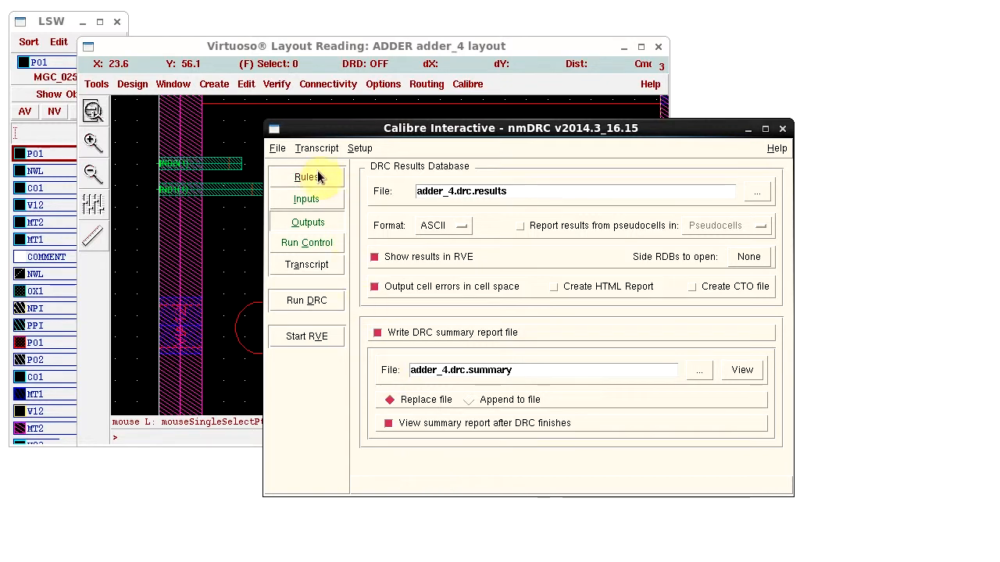
{"action": "left_click", "coordinate": [277, 147]}
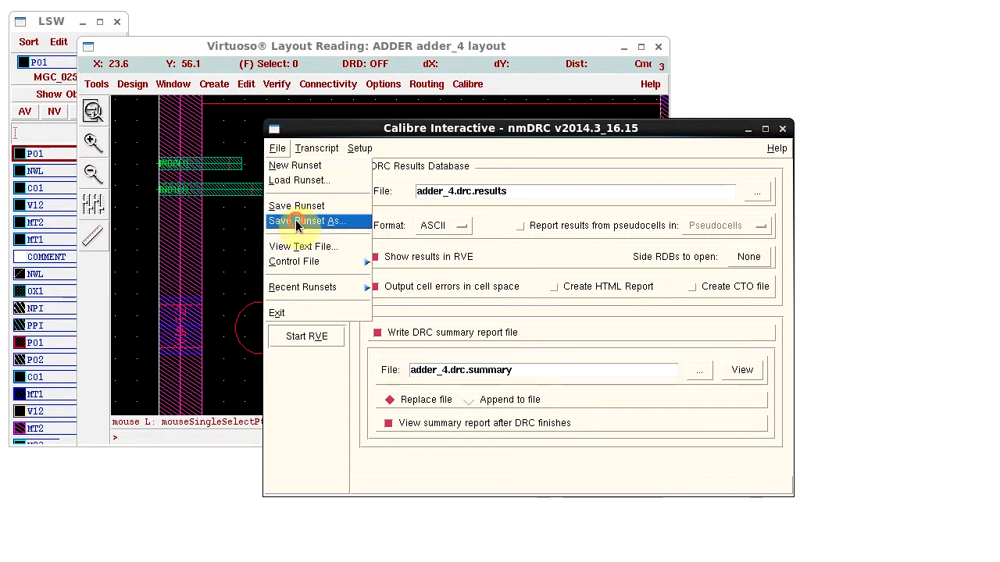
{"action": "left_click", "coordinate": [307, 222]}
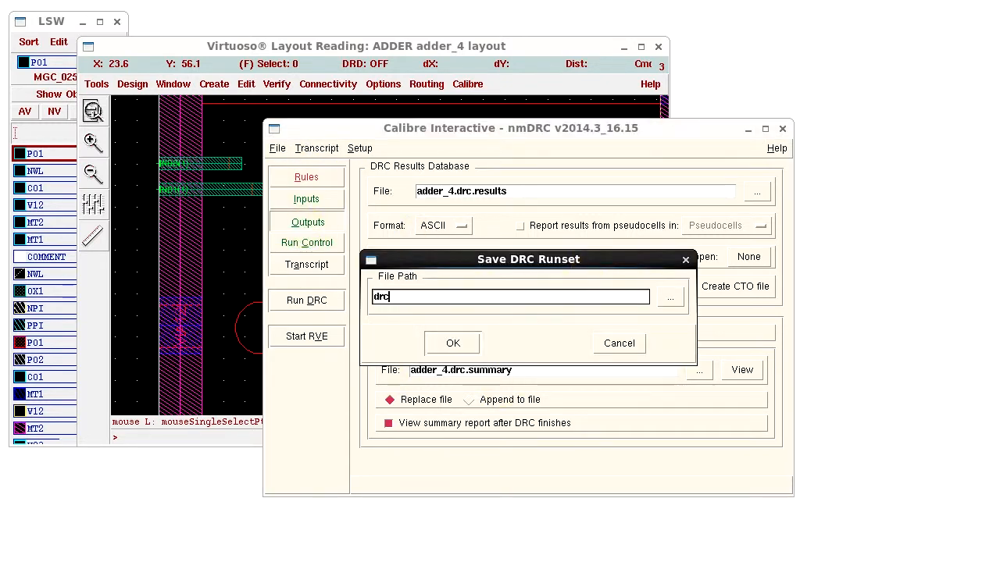
{"action": "left_click", "coordinate": [453, 344]}
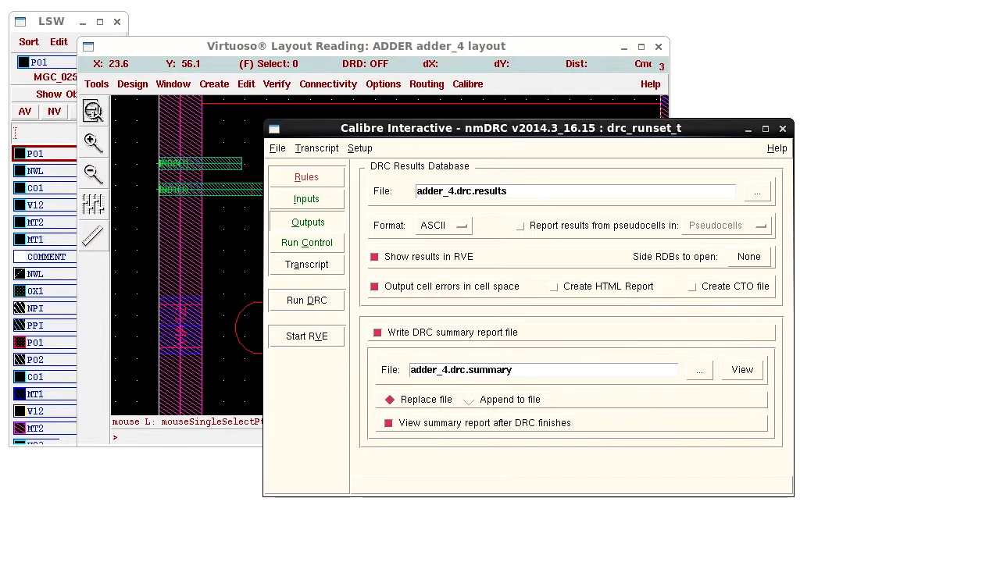
Reload the saved runset so the results file reads ADDER_adder_4_results.rdb.
{"action": "left_click", "coordinate": [278, 147]}
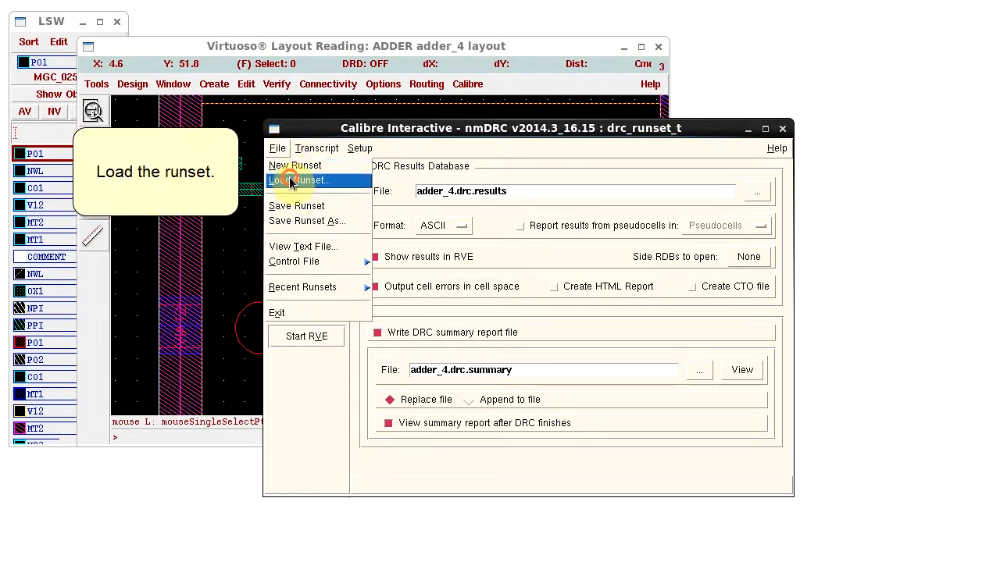
{"action": "left_click", "coordinate": [299, 182]}
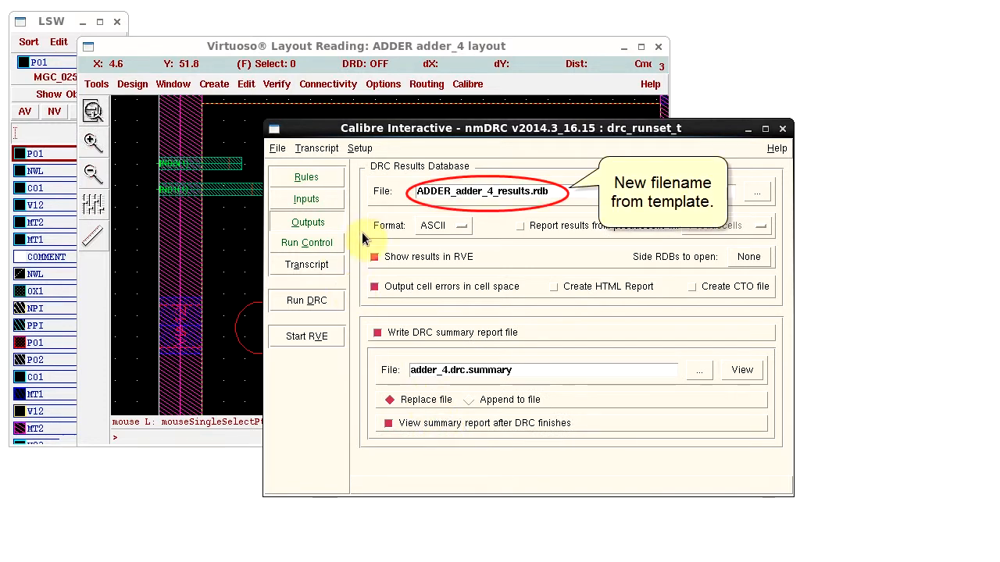
{"action": "mouse_move", "coordinate": [469, 217]}
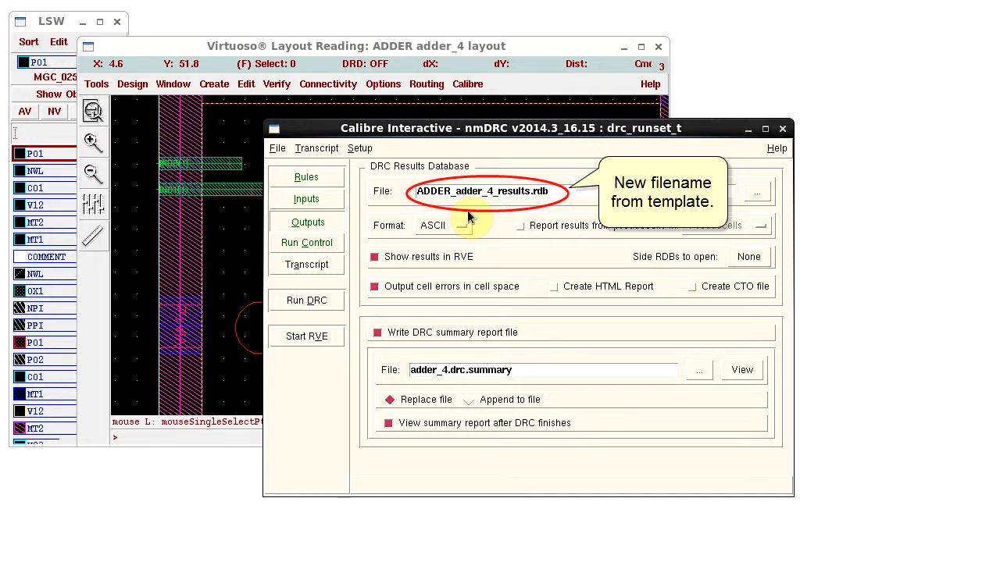
{"action": "mouse_move", "coordinate": [306, 176]}
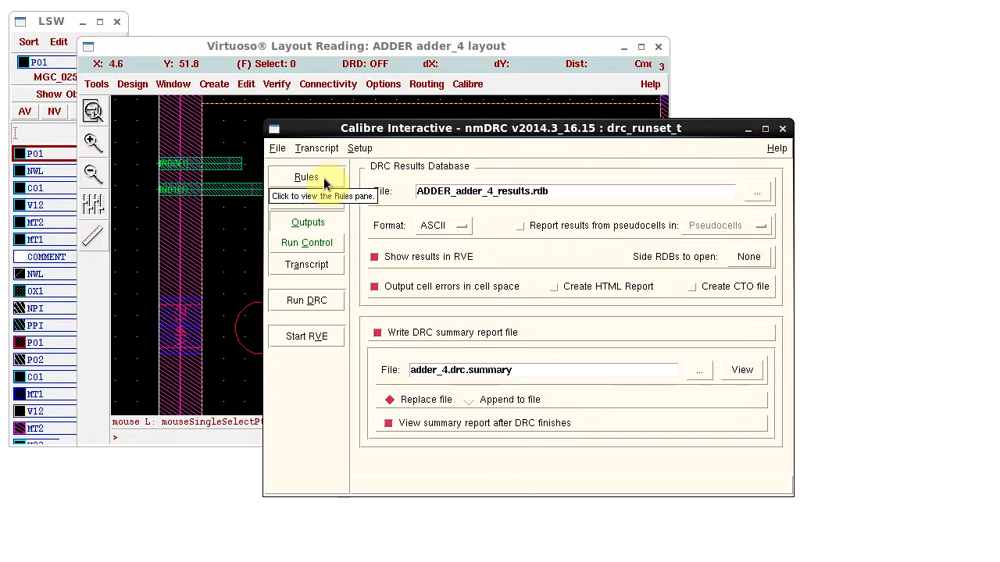
View the nmDRC Rules page confirming the rules file is $DRC_RULES.
{"action": "left_click", "coordinate": [306, 178]}
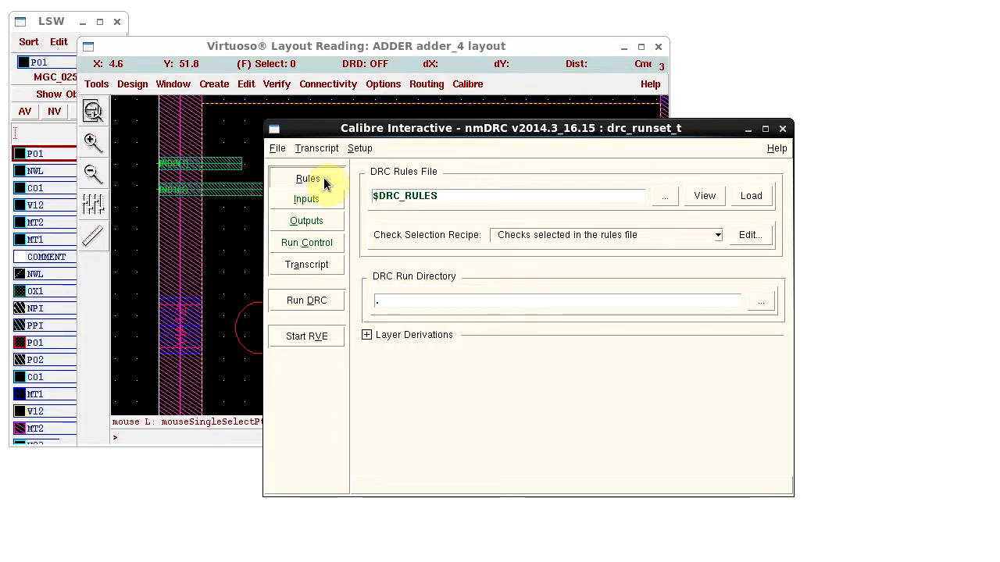
{"action": "left_click", "coordinate": [306, 200]}
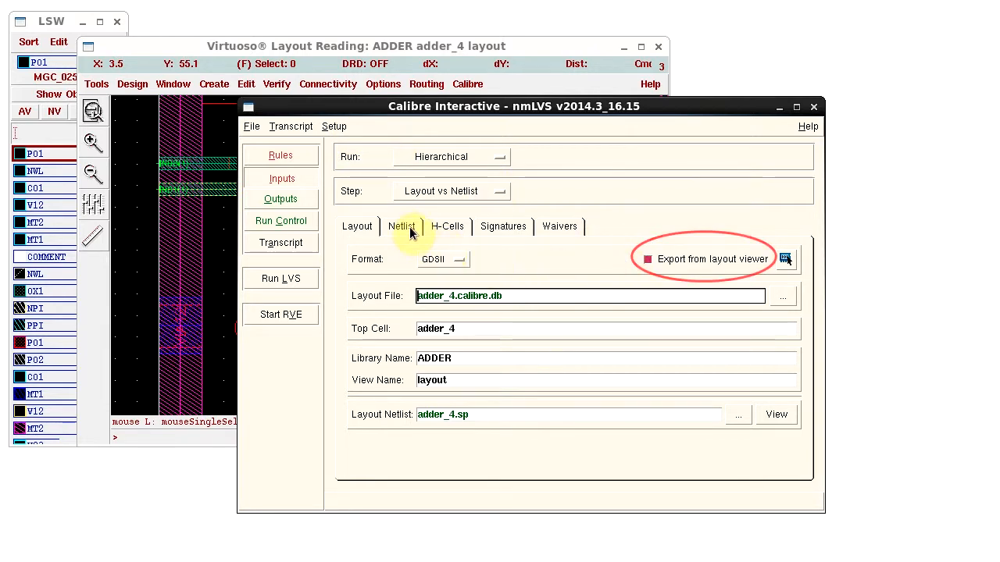
In nmLVS Setup Preferences, show the Inputs templates: %l.calibre.db, %s.src.net, layout export Yes.
{"action": "left_click", "coordinate": [402, 226]}
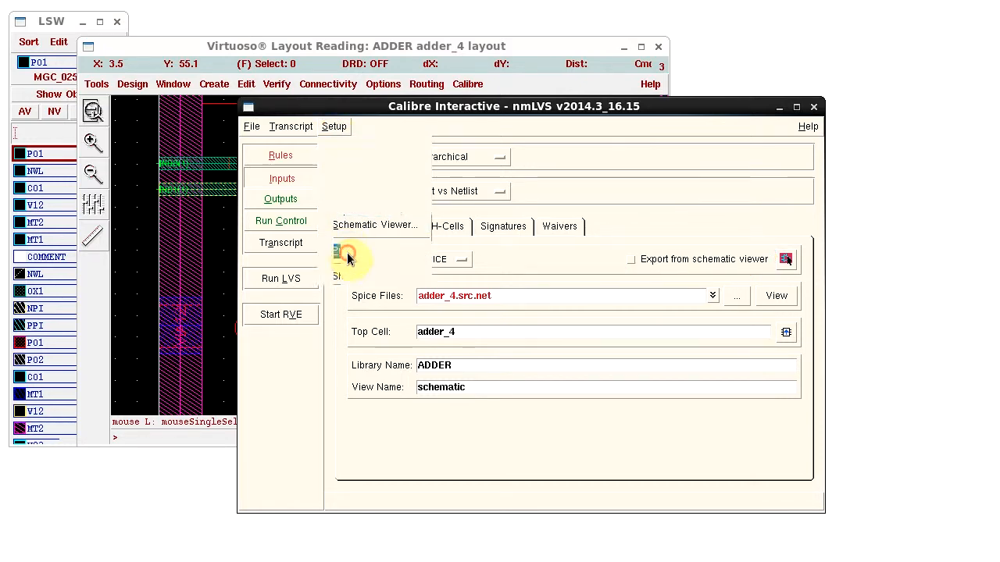
{"action": "left_click", "coordinate": [334, 125]}
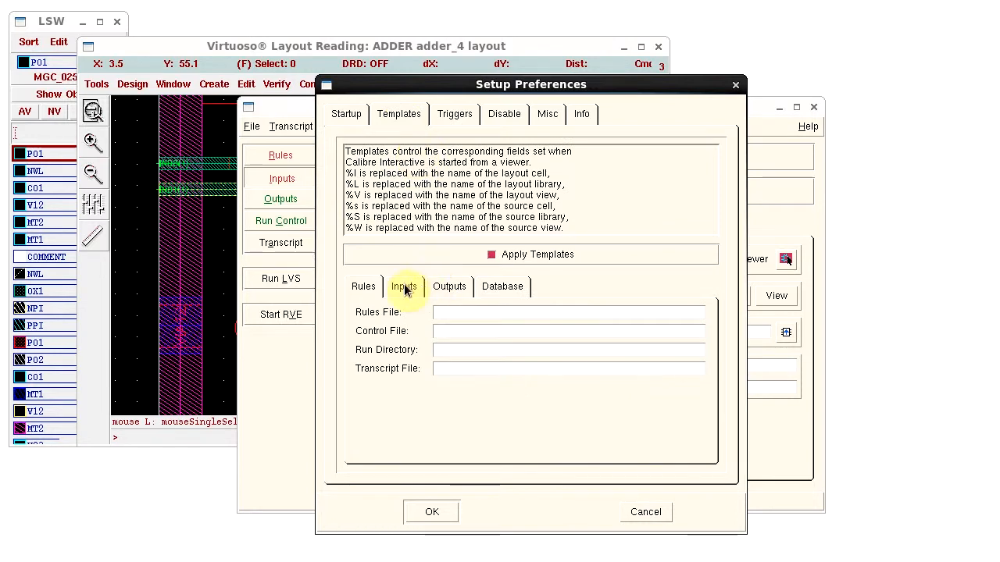
{"action": "left_click", "coordinate": [404, 287]}
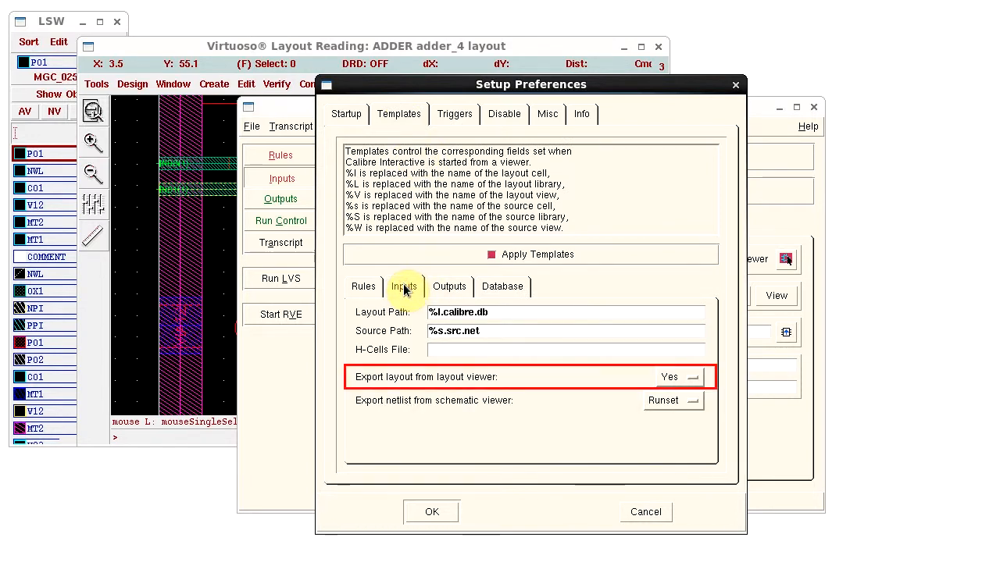
{"action": "mouse_move", "coordinate": [669, 376]}
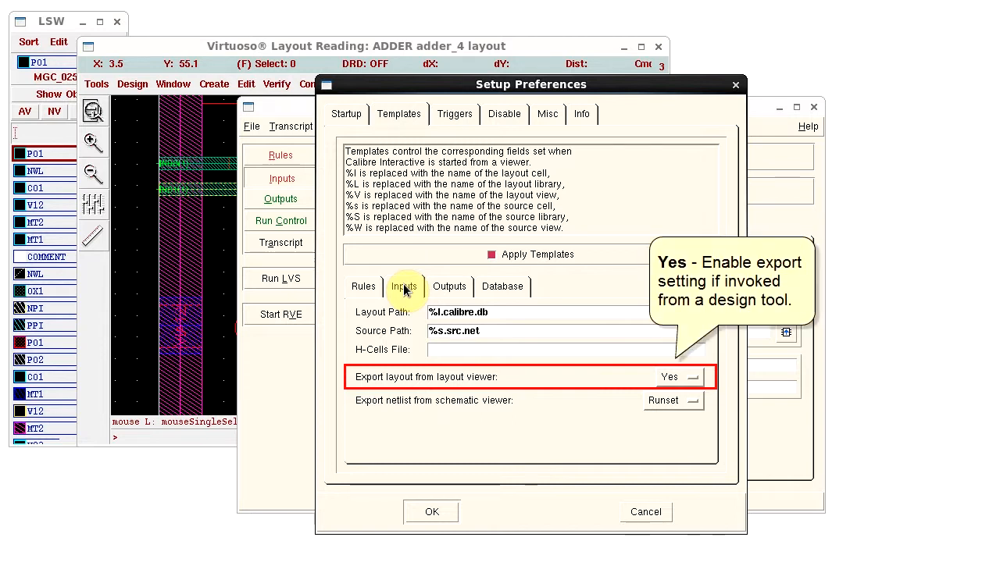